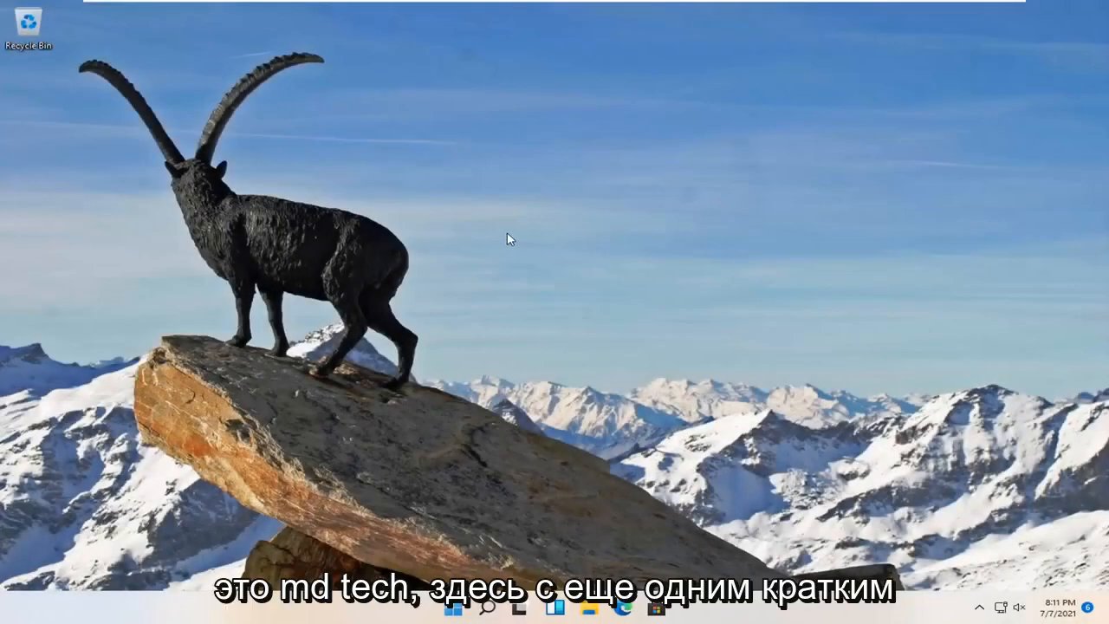
{"action": "mouse_move", "coordinate": [535, 286]}
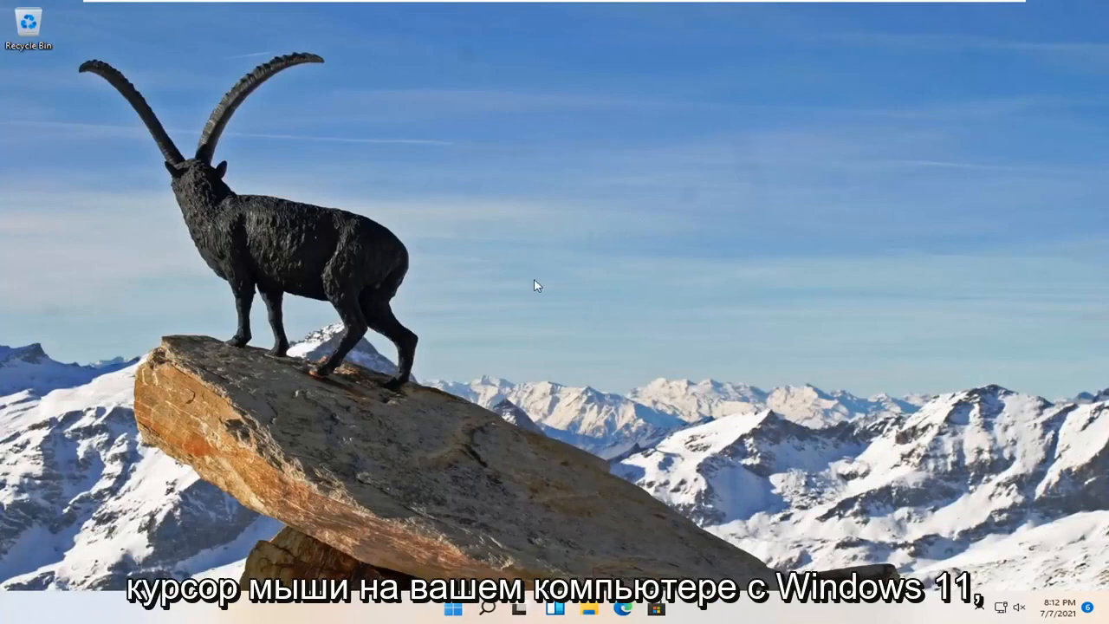
{"action": "mouse_move", "coordinate": [545, 322]}
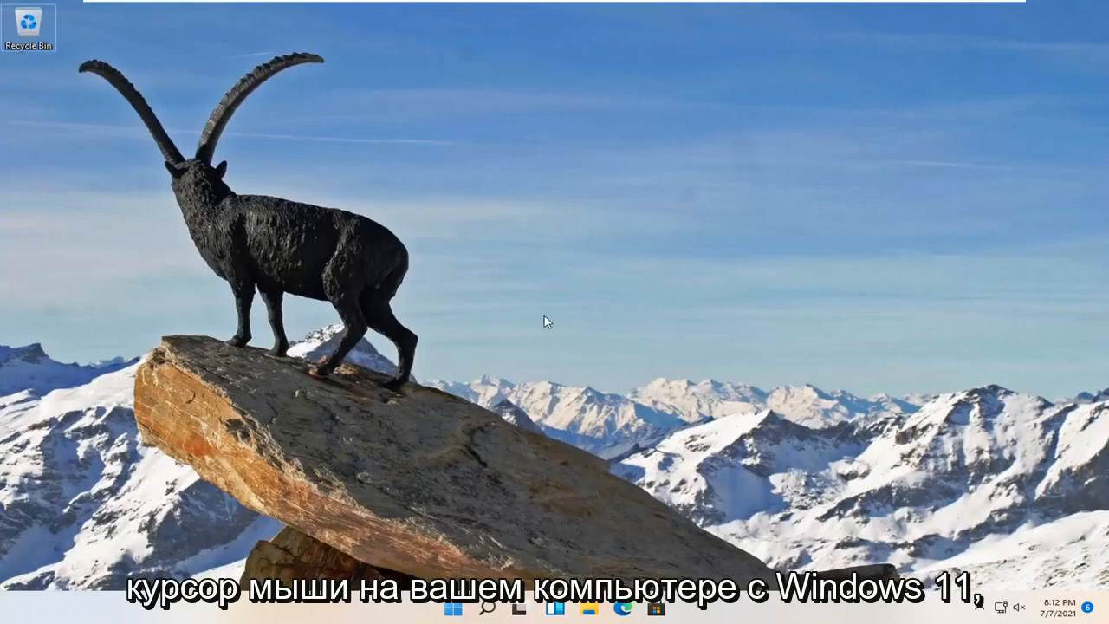
{"action": "mouse_move", "coordinate": [618, 472]}
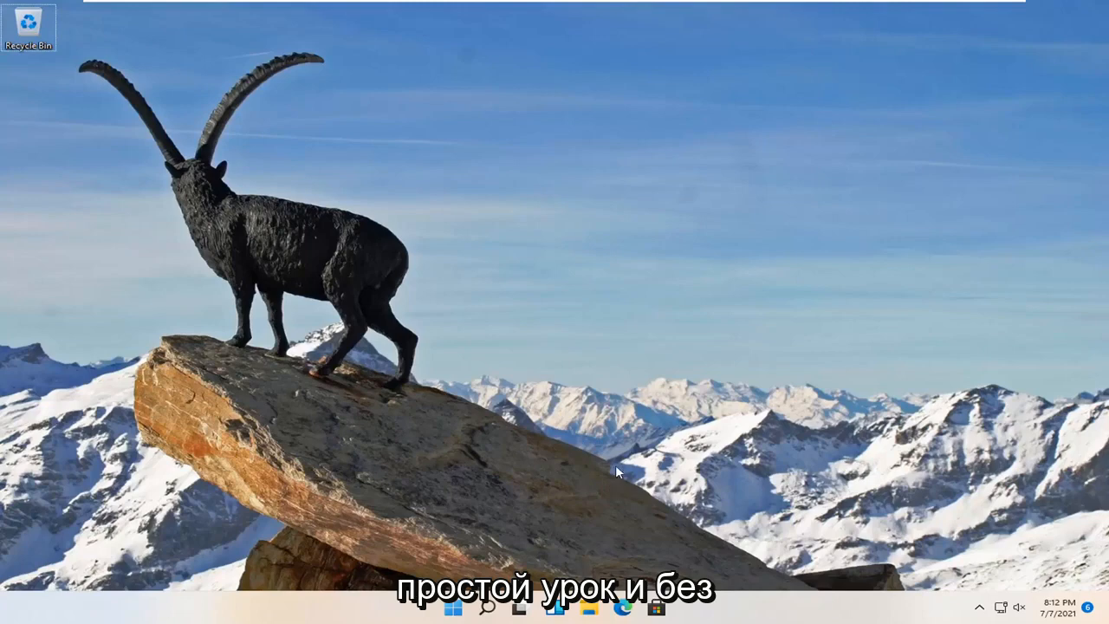
{"action": "mouse_move", "coordinate": [587, 520]}
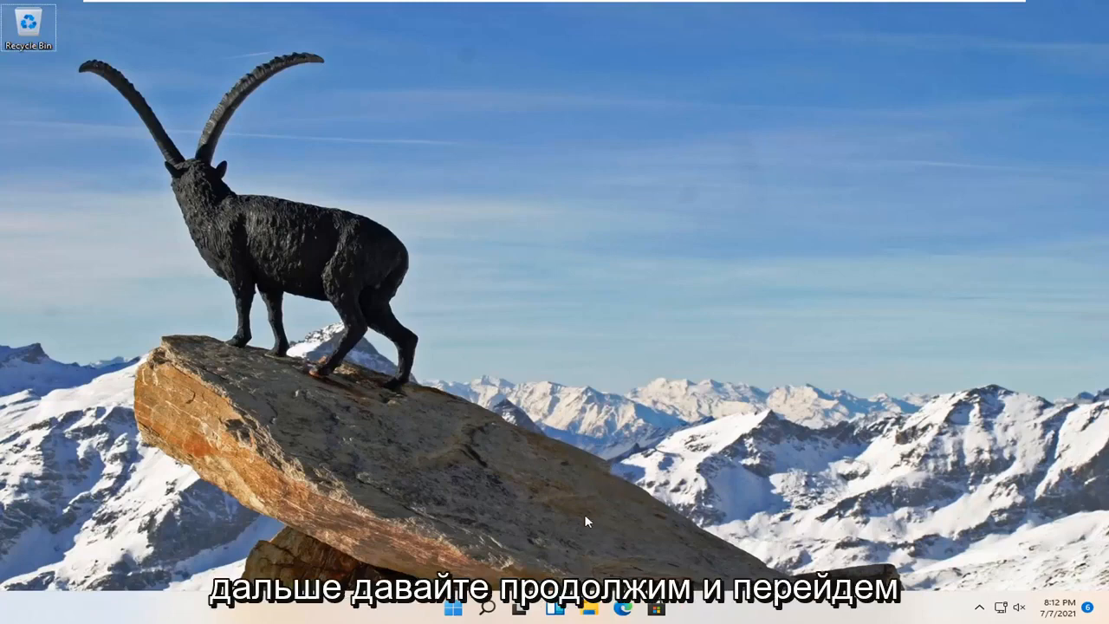
{"action": "mouse_move", "coordinate": [487, 607]}
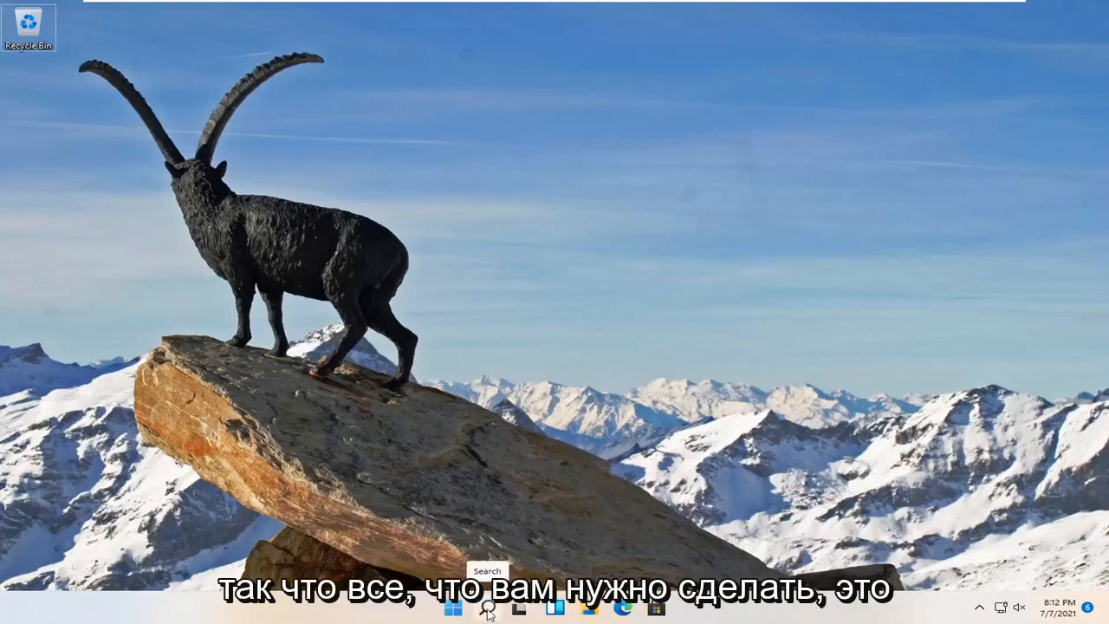
Step: Search Windows for 'control panel' and open Control Panel from the results
{"action": "left_click", "coordinate": [487, 606]}
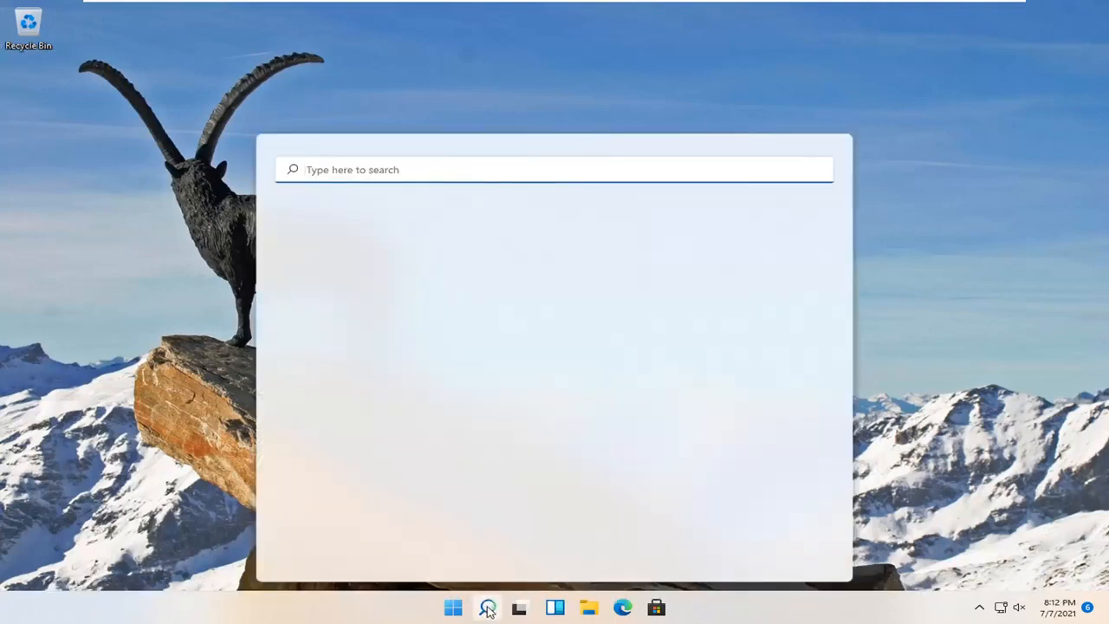
{"action": "type", "text": "control panel"}
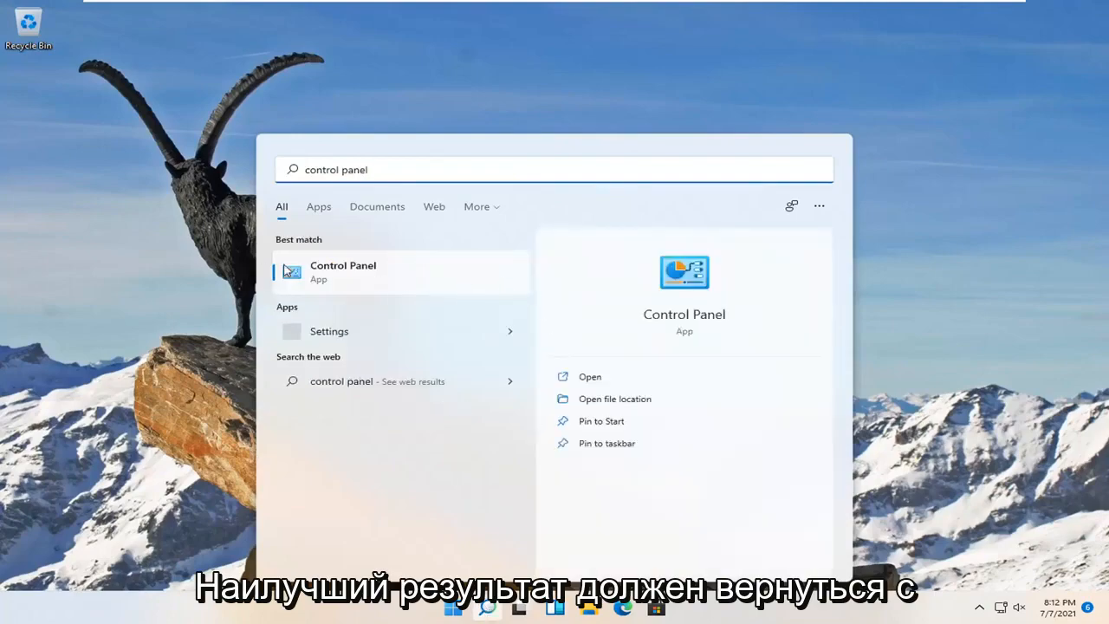
{"action": "left_click", "coordinate": [343, 271]}
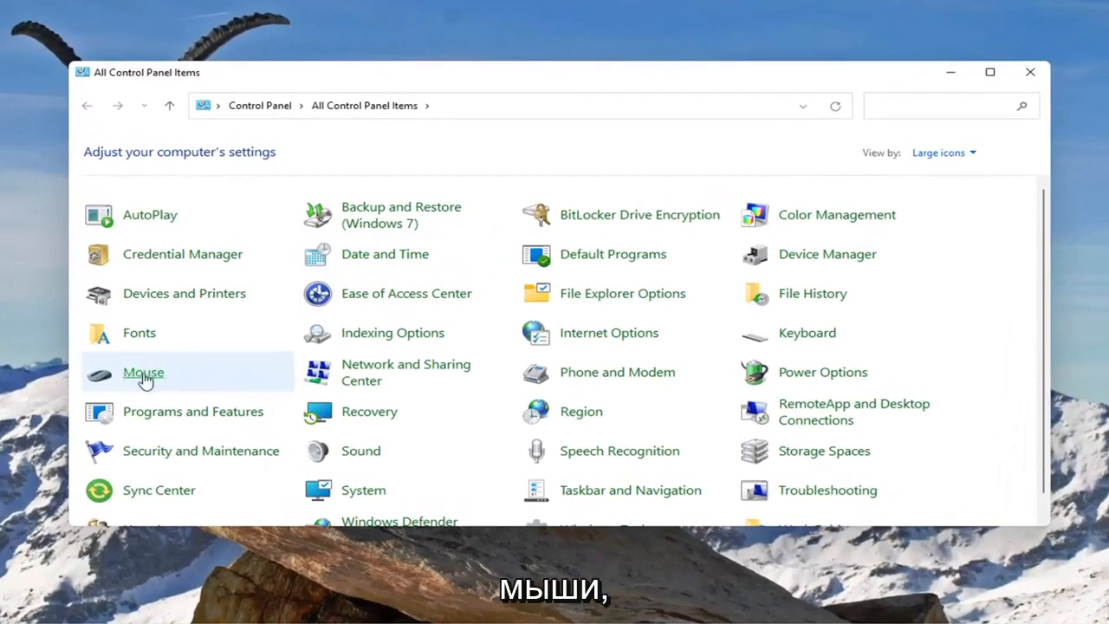
Step: Open Mouse Properties on the Pointers tab with the Windows Default scheme
{"action": "left_click", "coordinate": [143, 372]}
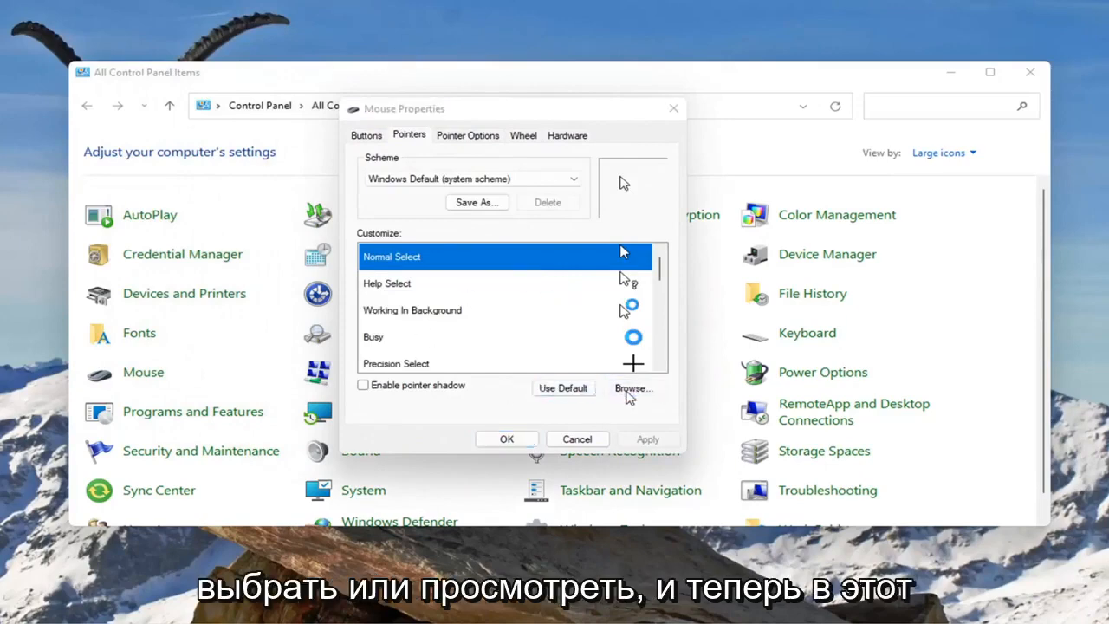
Step: Browse for a replacement Normal Select pointer and scroll through the Cursors folder files
{"action": "left_click", "coordinate": [633, 387]}
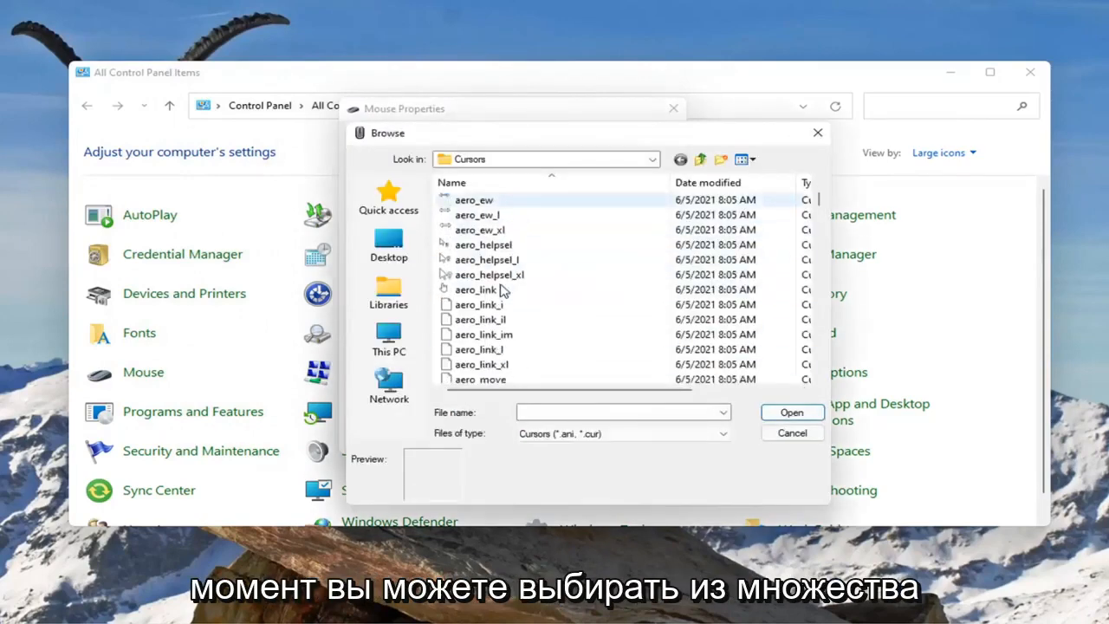
{"action": "scroll", "scroll_direction": "down", "scroll_amount": 3}
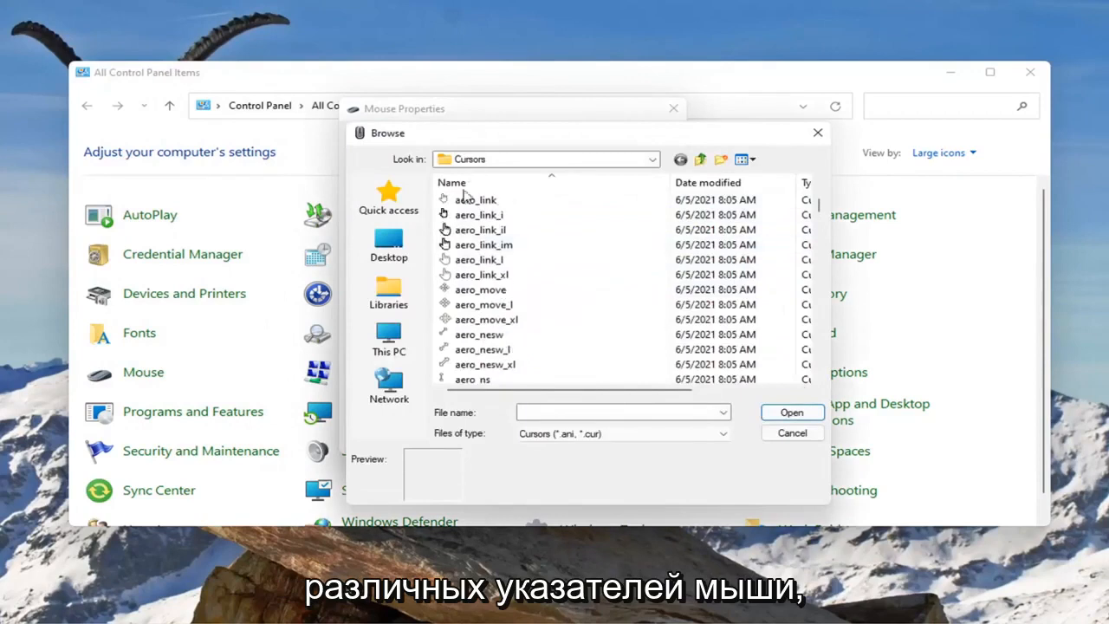
{"action": "scroll", "scroll_direction": "down", "scroll_amount": 3}
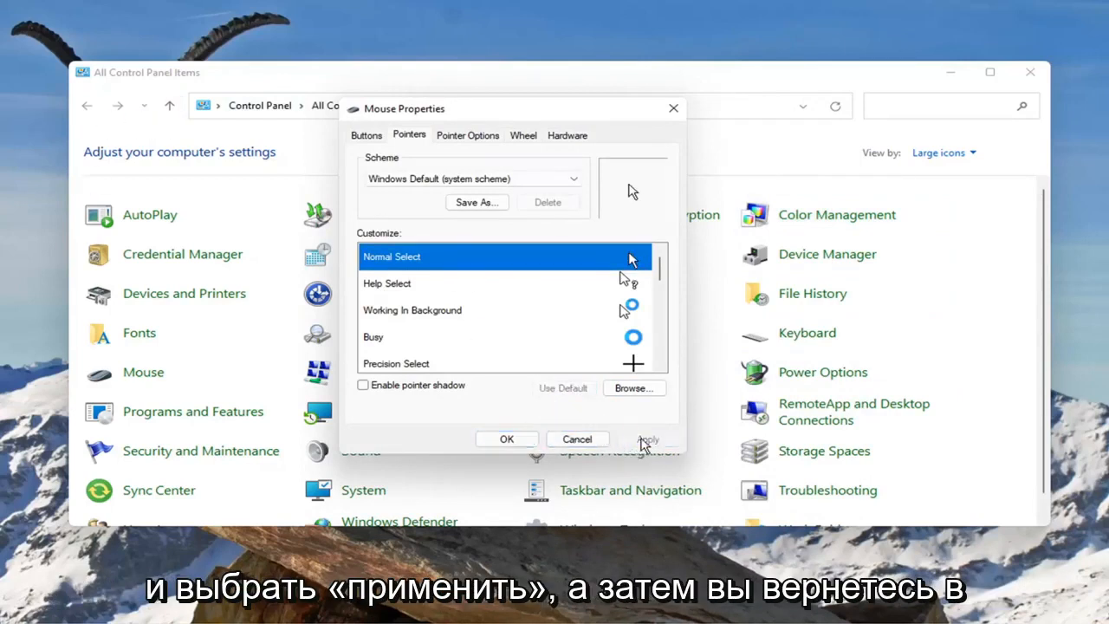
{"action": "mouse_move", "coordinate": [506, 438]}
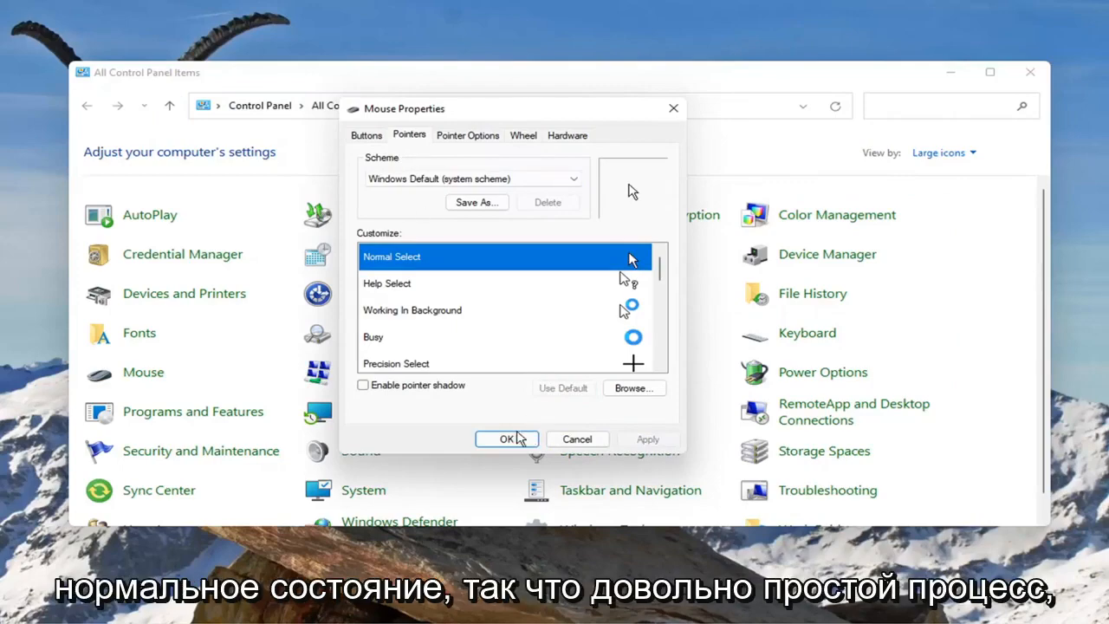
Step: Confirm the Windows Default pointer settings with OK and close Mouse Properties
{"action": "left_click", "coordinate": [507, 438]}
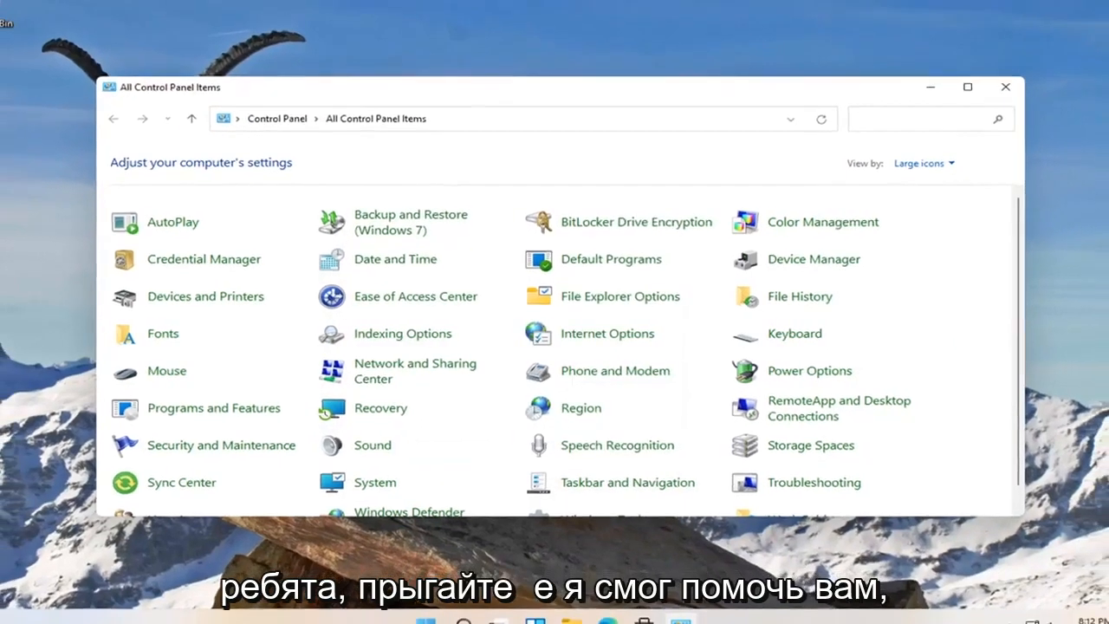